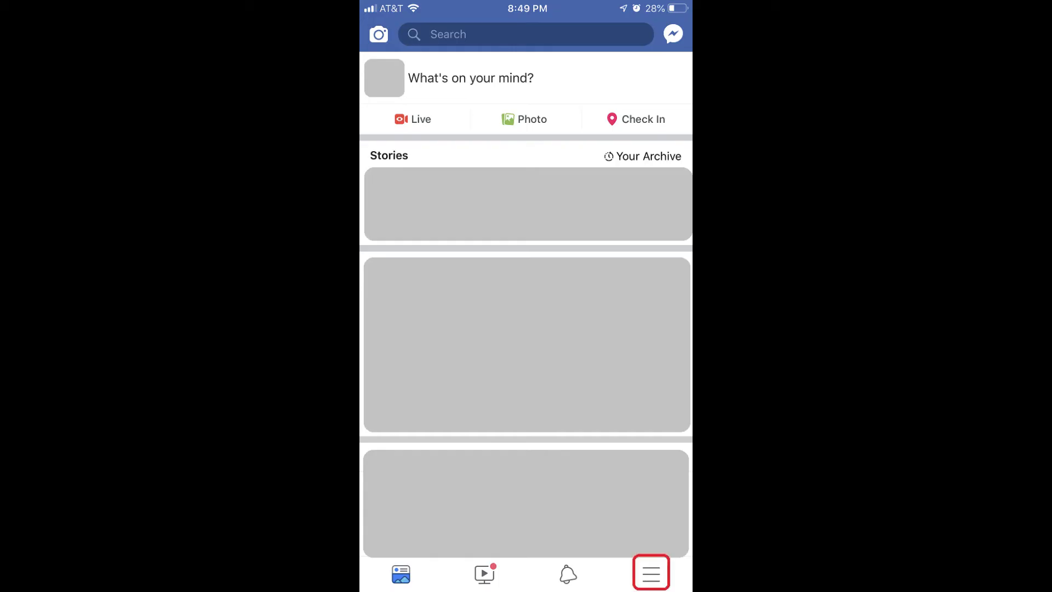
# From the app menu, expand Settings & Privacy and go to Settings
pyautogui.click(650, 572)
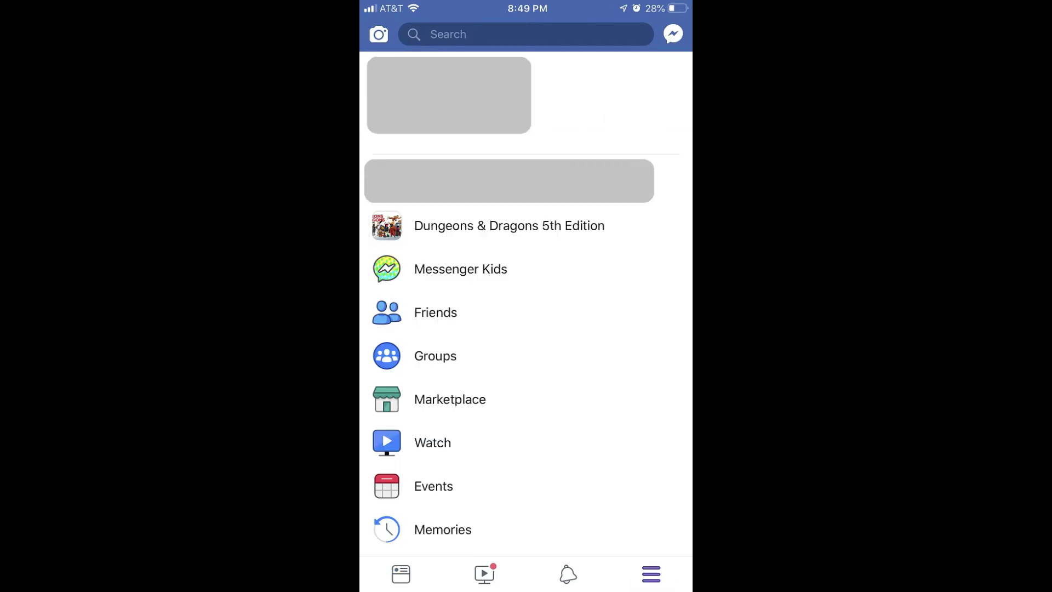
pyautogui.scroll(-3)
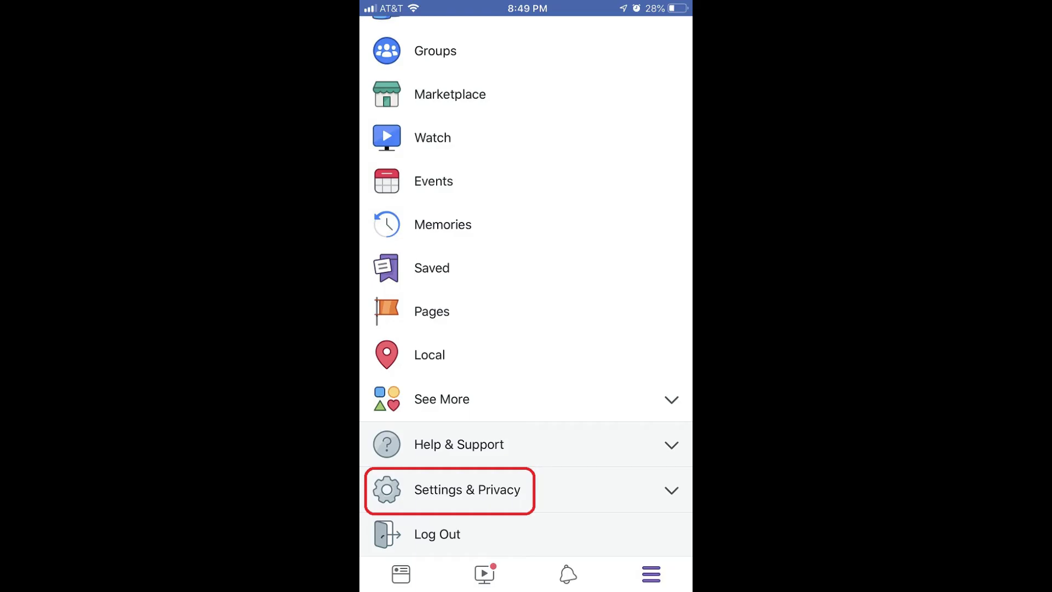
pyautogui.click(468, 490)
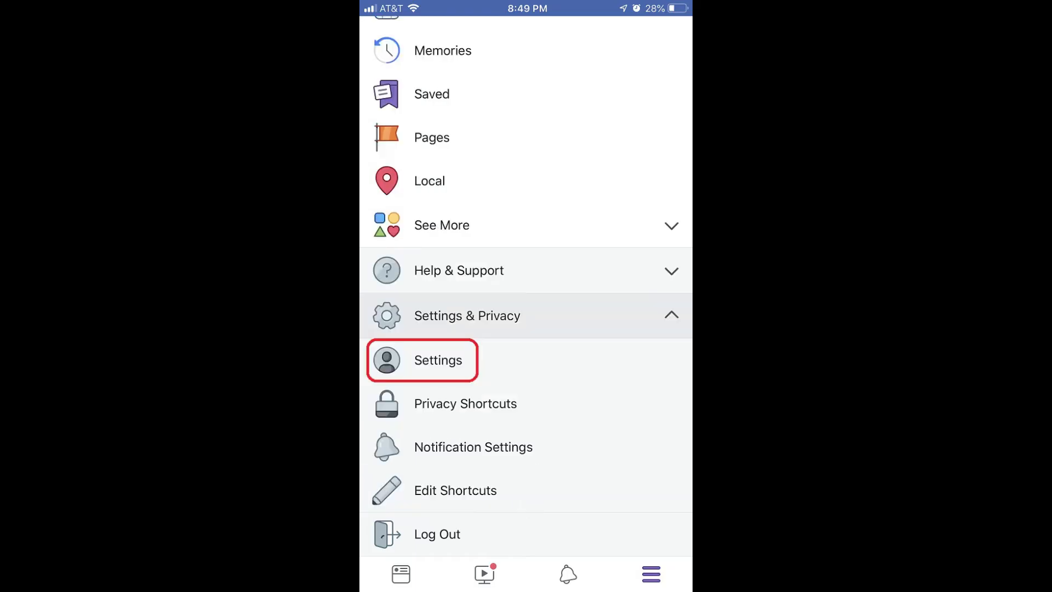
pyautogui.click(437, 360)
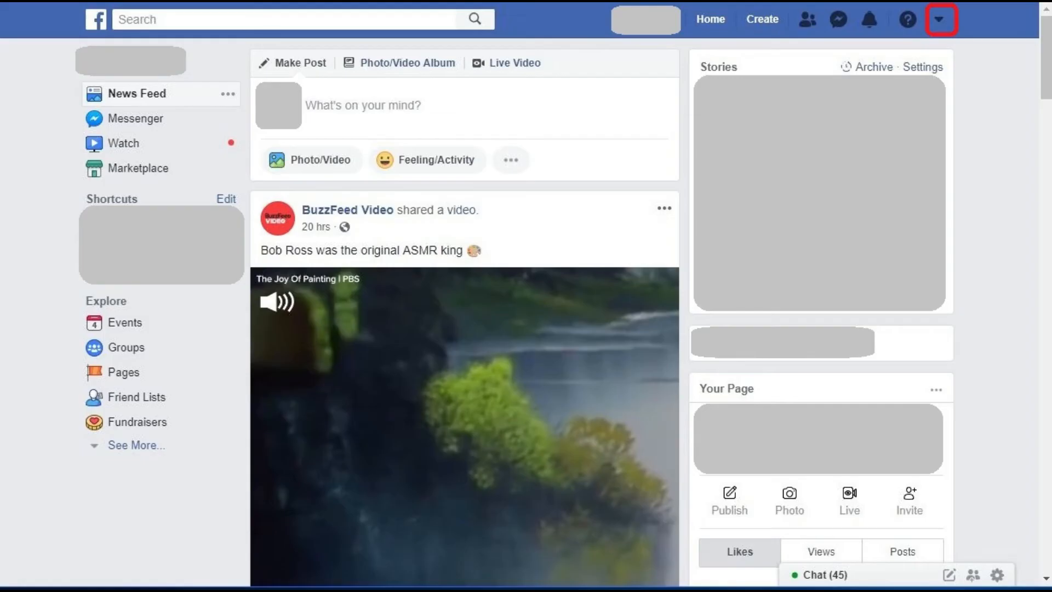
# From the website's account dropdown, go to Settings
pyautogui.click(937, 20)
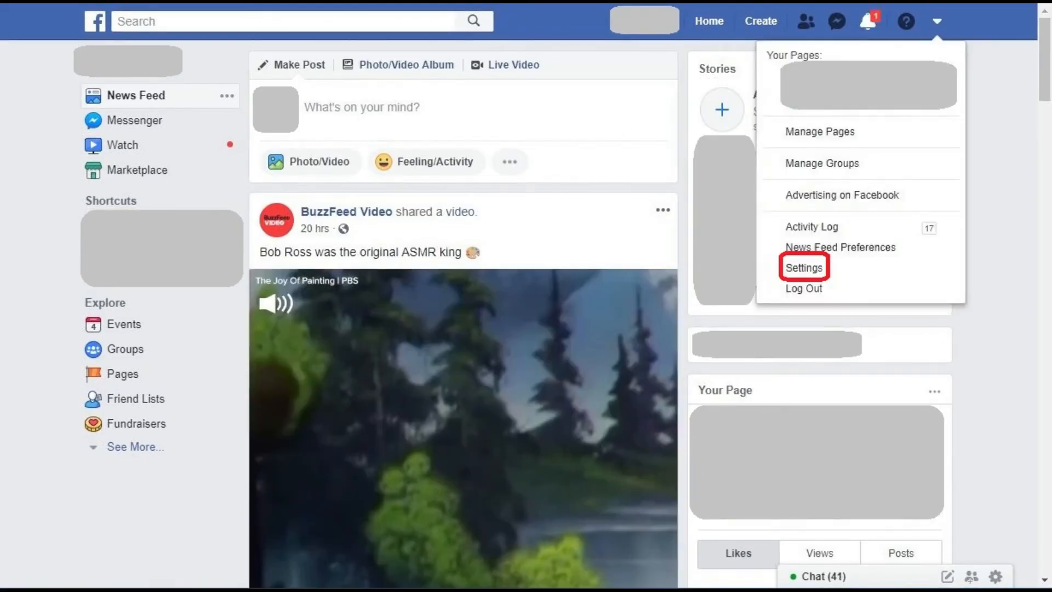
pyautogui.click(803, 267)
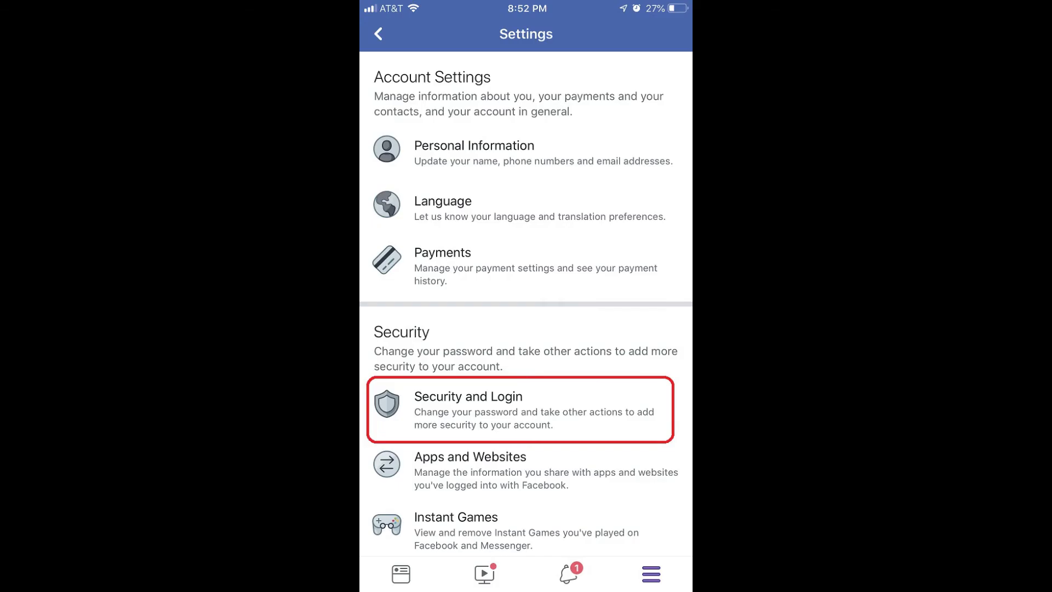
# Go to Security and Login in both the app and the website settings
pyautogui.click(519, 409)
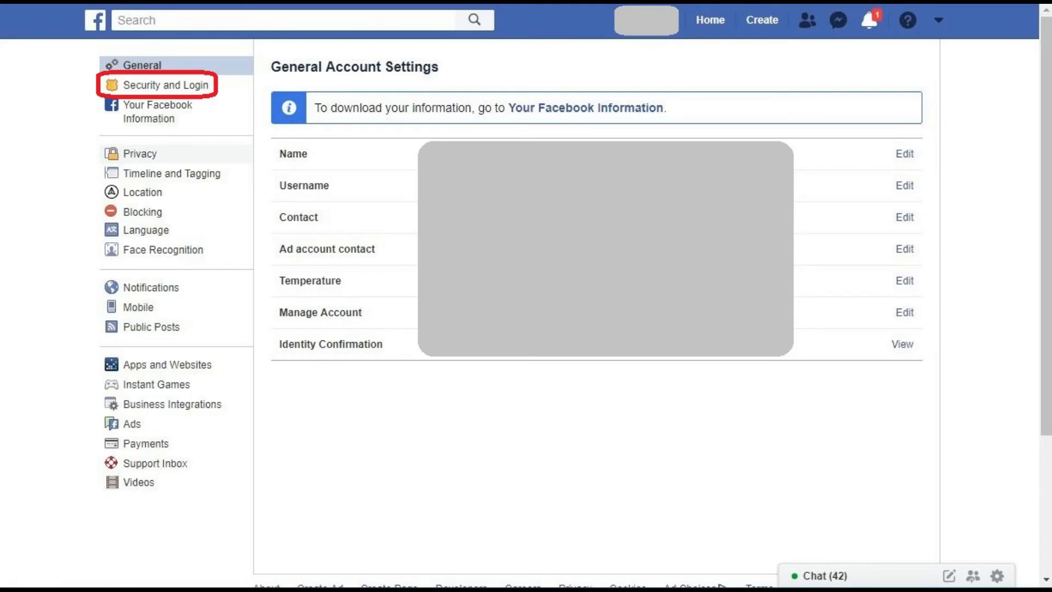
pyautogui.click(169, 85)
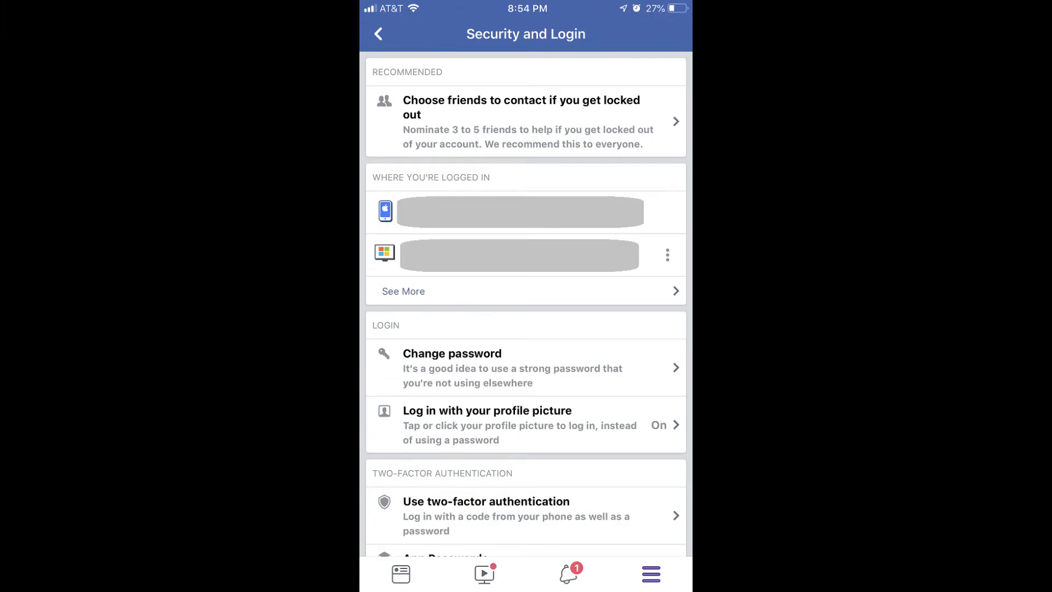
# Choose Use two-factor authentication on the Security and Login screen
pyautogui.click(524, 515)
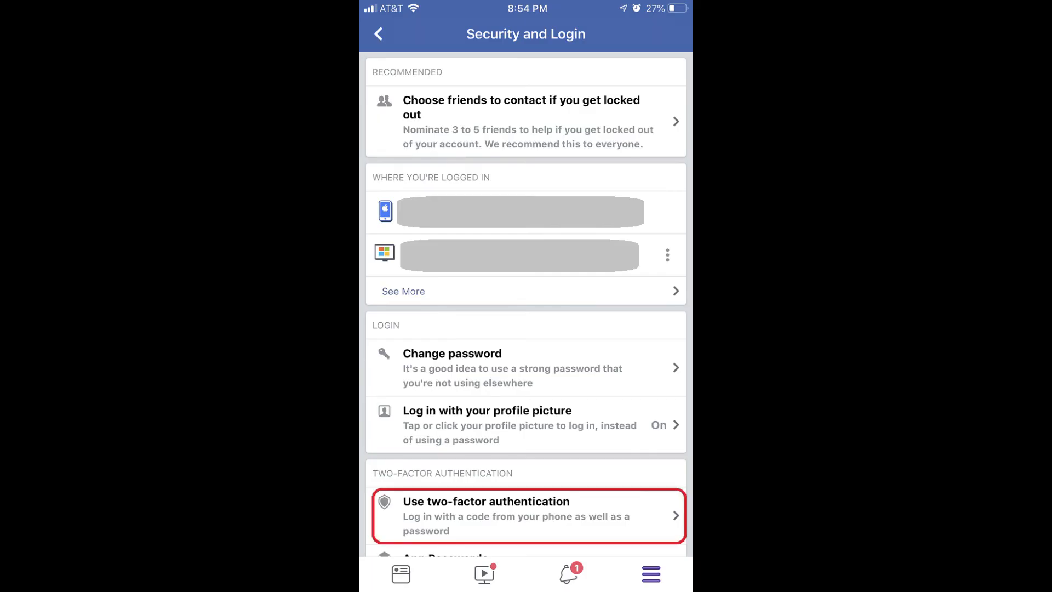
pyautogui.click(525, 515)
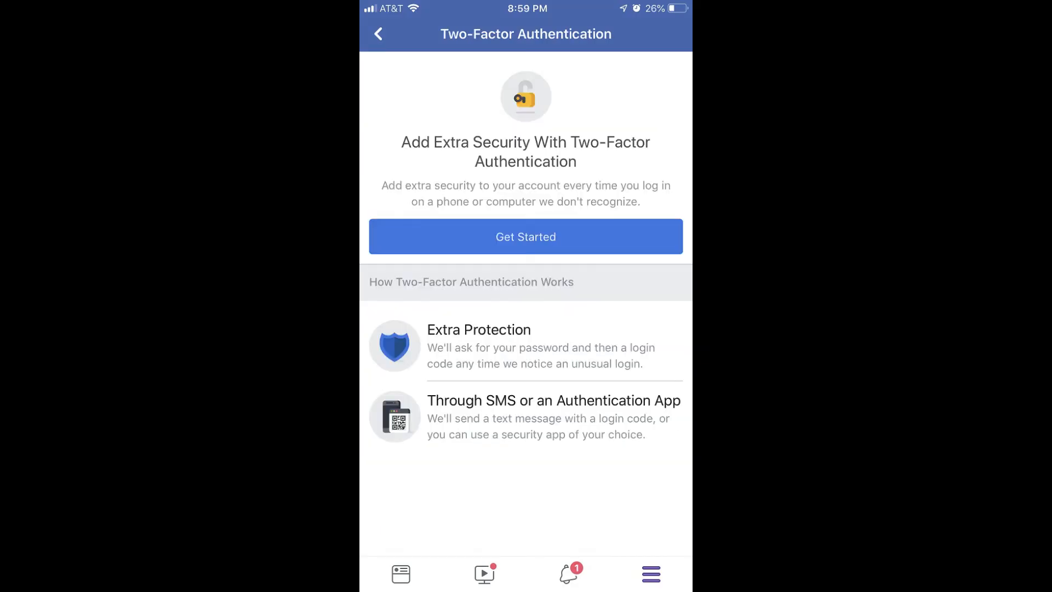
# Get started, pick Text Message as the security method, and finish setup
pyautogui.click(525, 237)
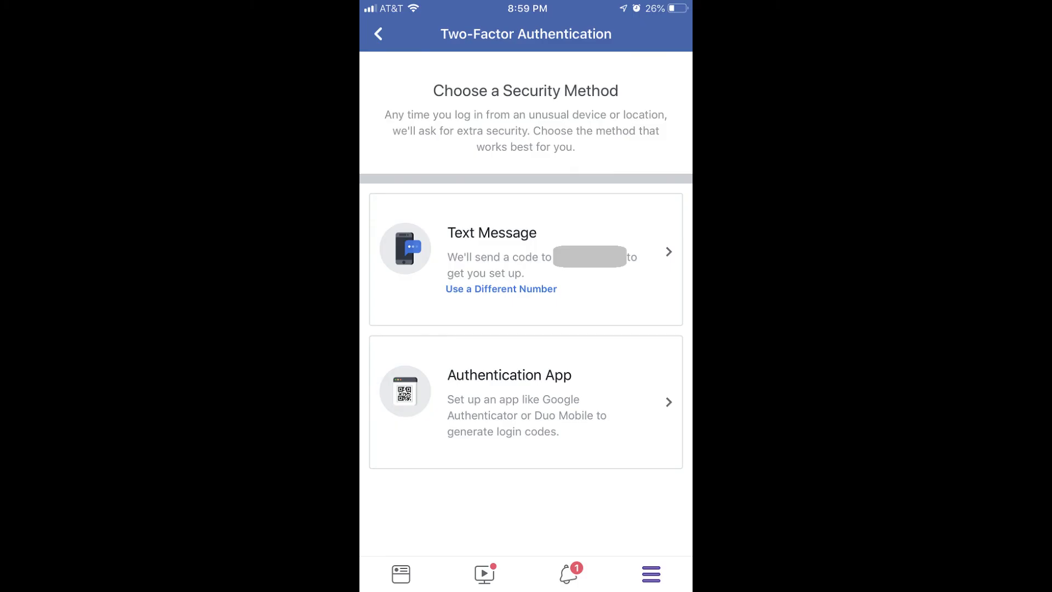
pyautogui.click(525, 257)
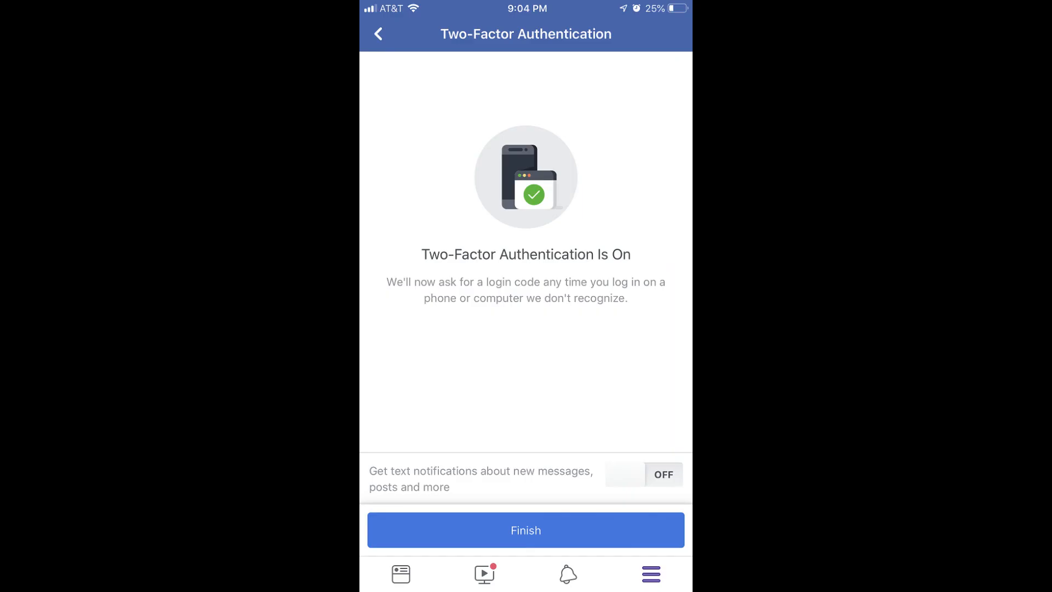
pyautogui.click(525, 530)
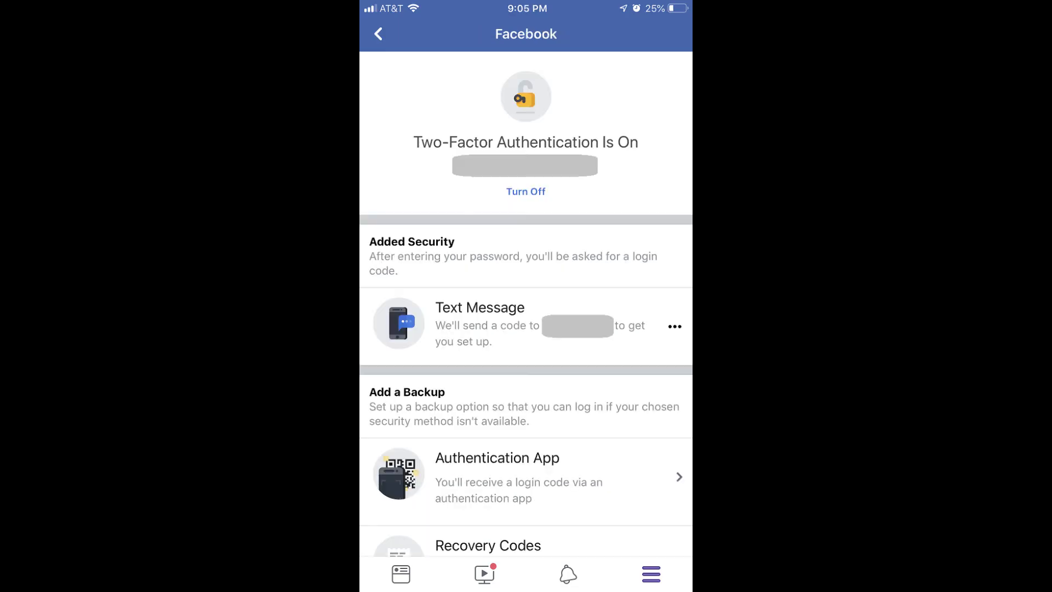